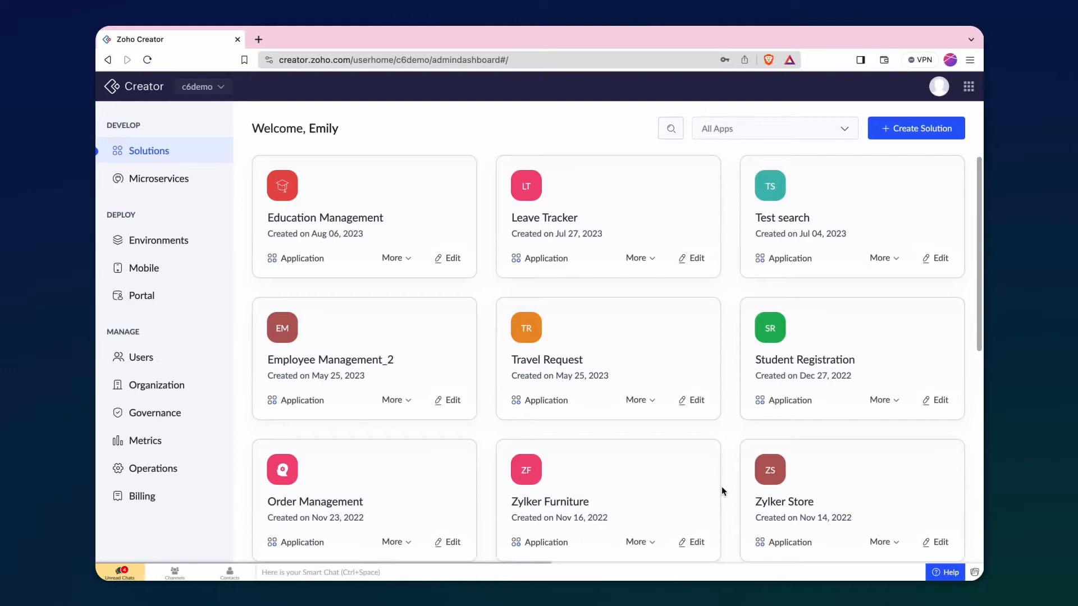
{"action": "mouse_move", "coordinate": [178, 279]}
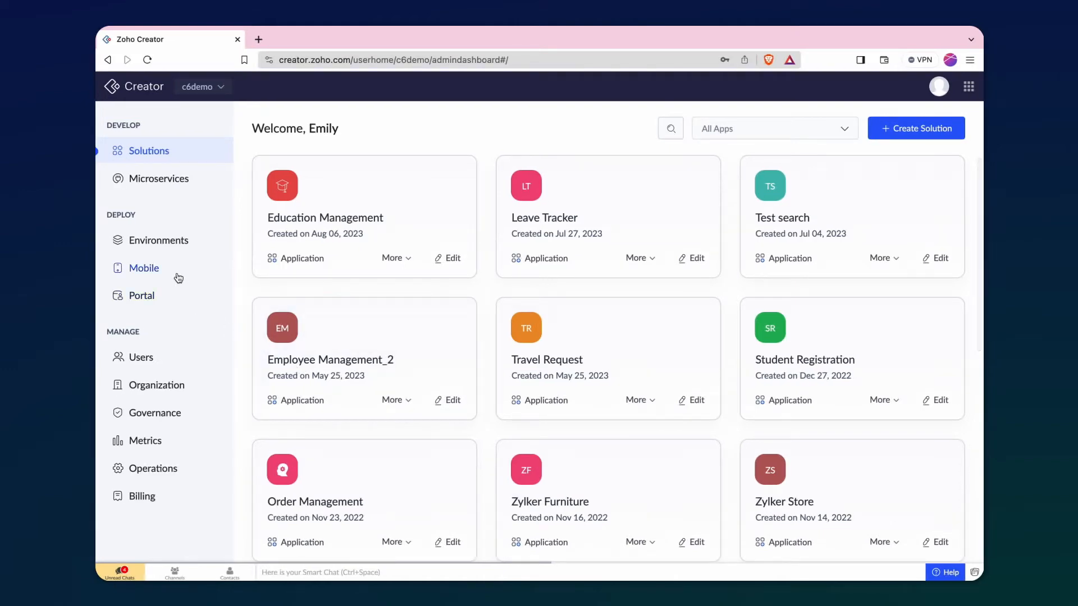
- Begin a new Portal-type mobile app for Zylker Furniture targeting iOS from the Mobile area
{"action": "left_click", "coordinate": [143, 268]}
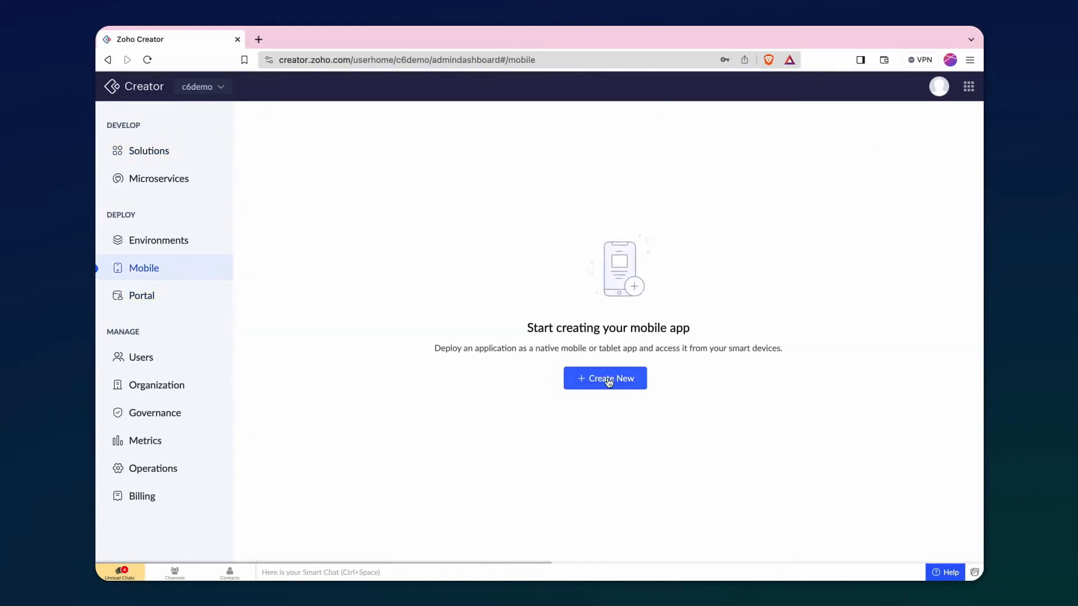
{"action": "left_click", "coordinate": [605, 378]}
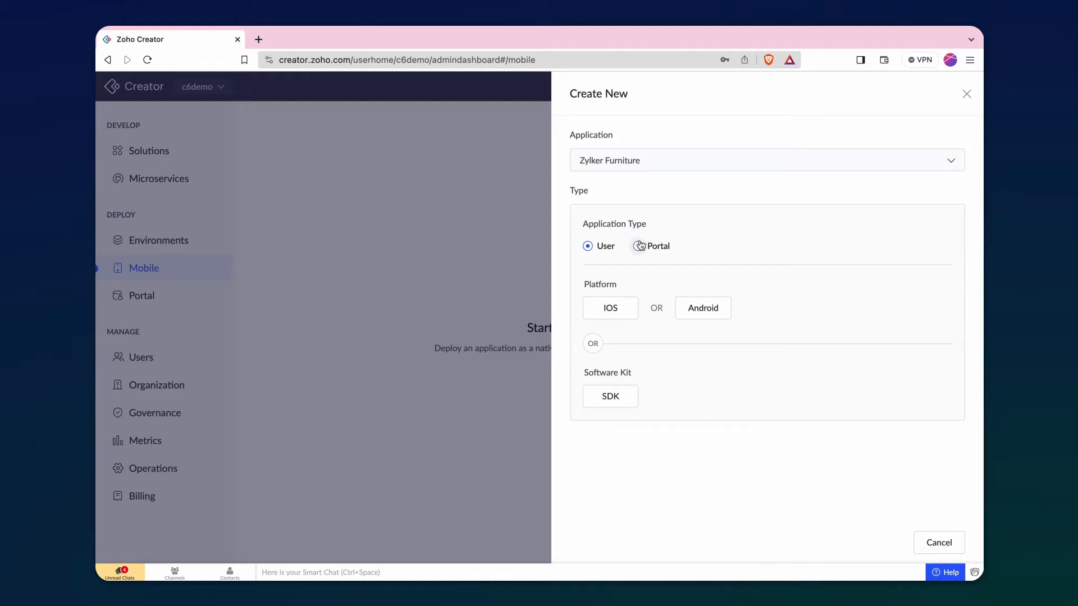
{"action": "left_click", "coordinate": [638, 246]}
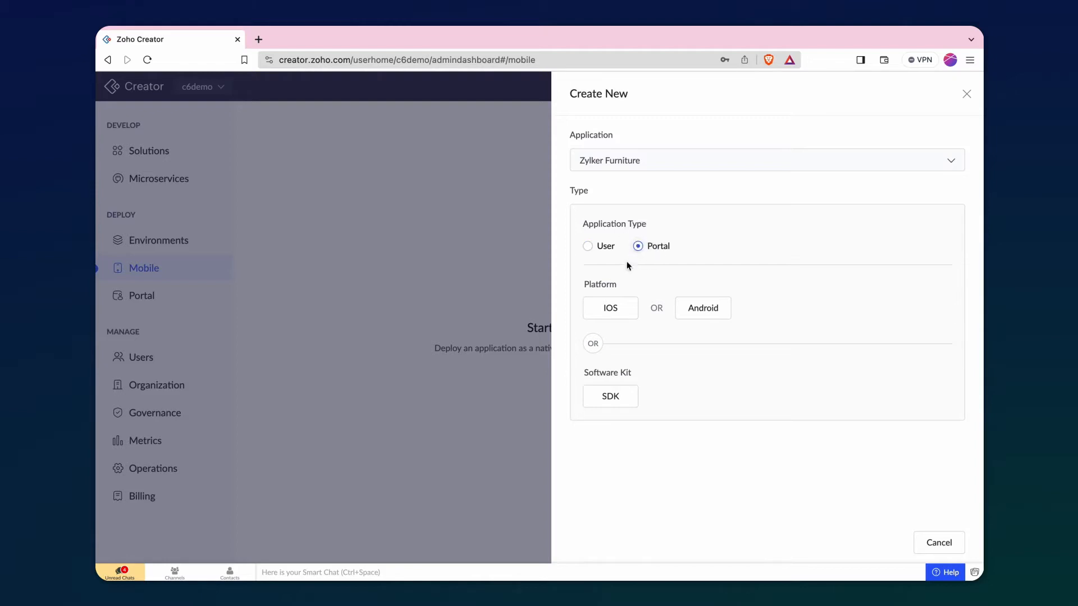
{"action": "left_click", "coordinate": [610, 307]}
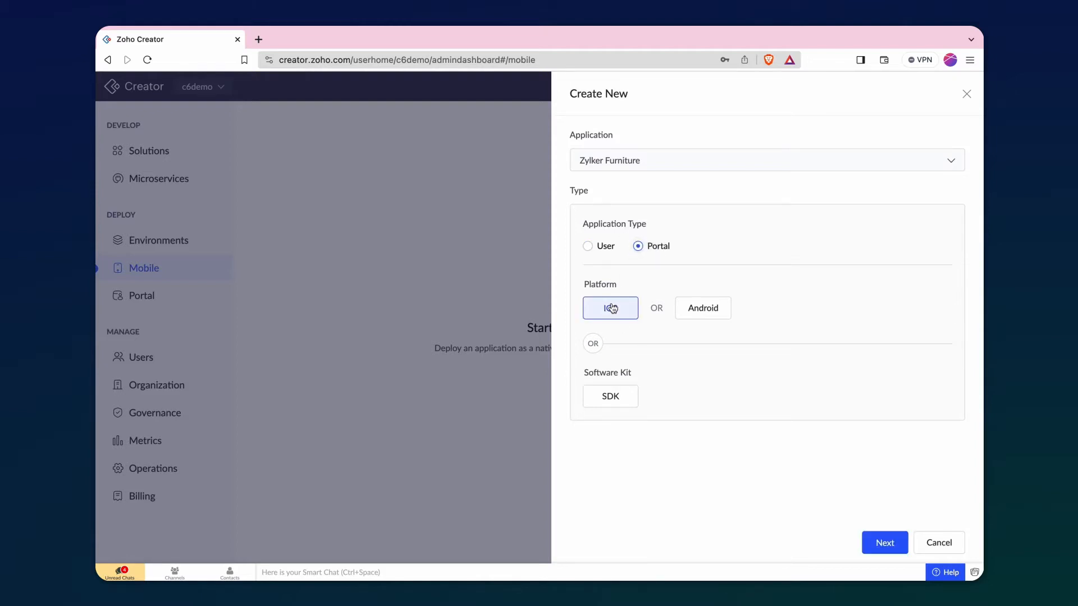
- Attach Certificates.p12 with its password and browse for the Zylker_Furniture.mobileprovision profile
{"action": "left_click", "coordinate": [885, 543]}
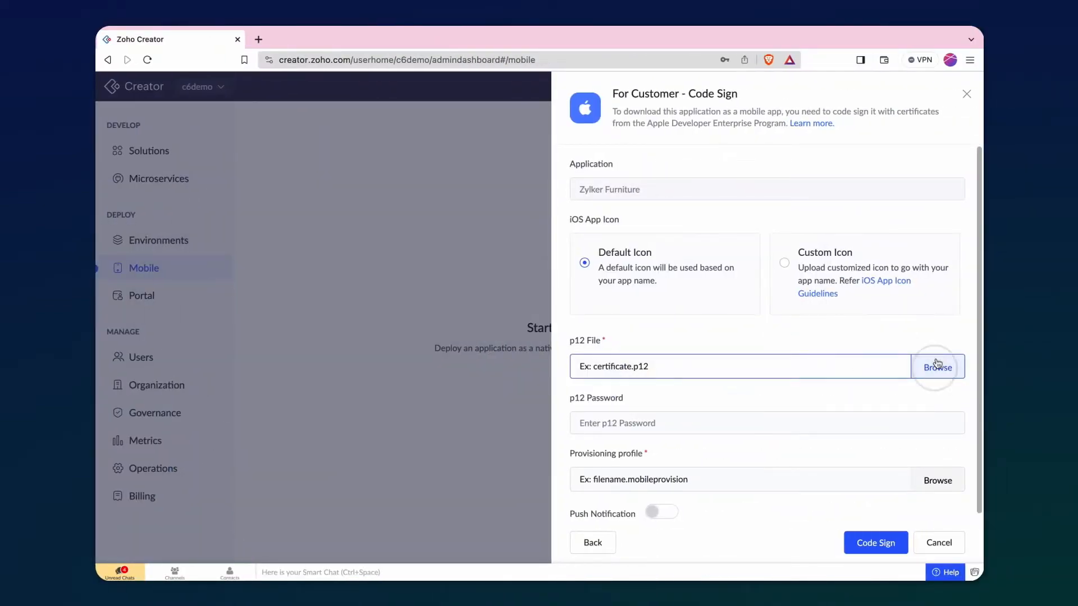
{"action": "left_click", "coordinate": [938, 367]}
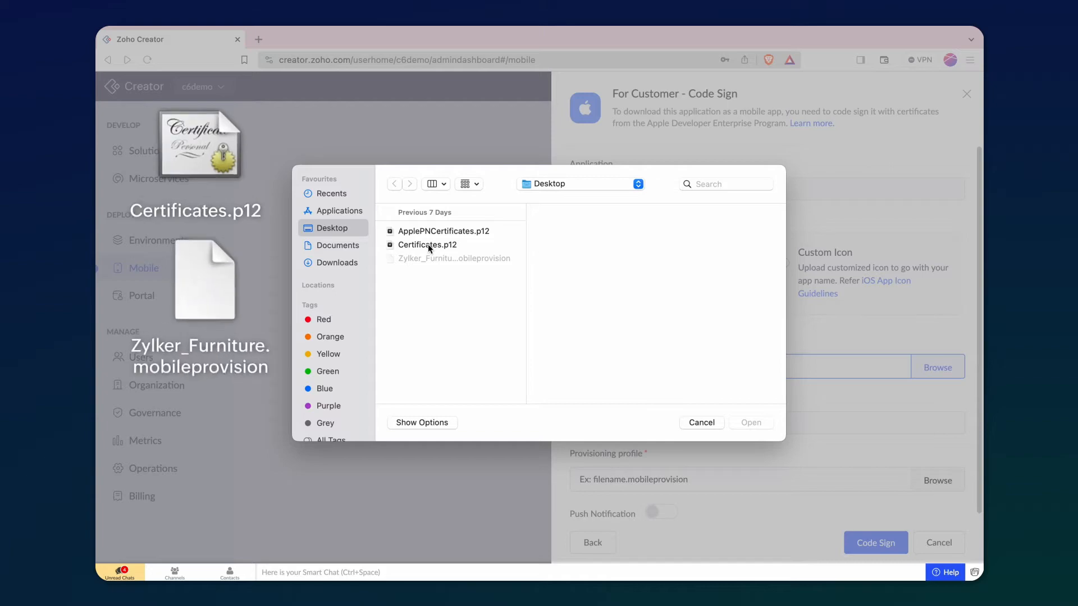
{"action": "left_click", "coordinate": [427, 244]}
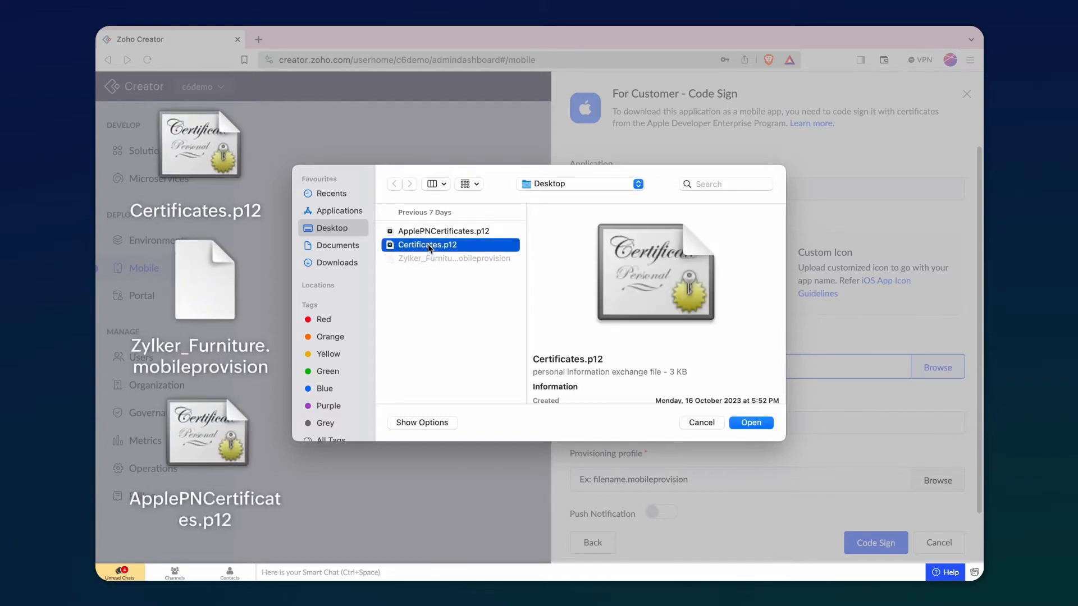
{"action": "left_click", "coordinate": [752, 422]}
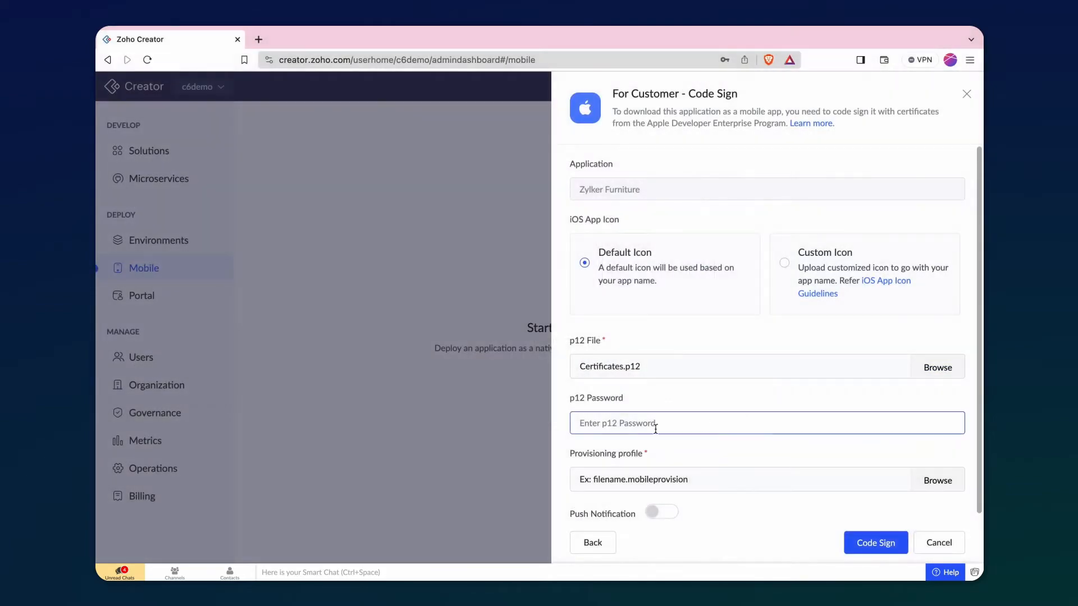
{"action": "type", "text": "••••"}
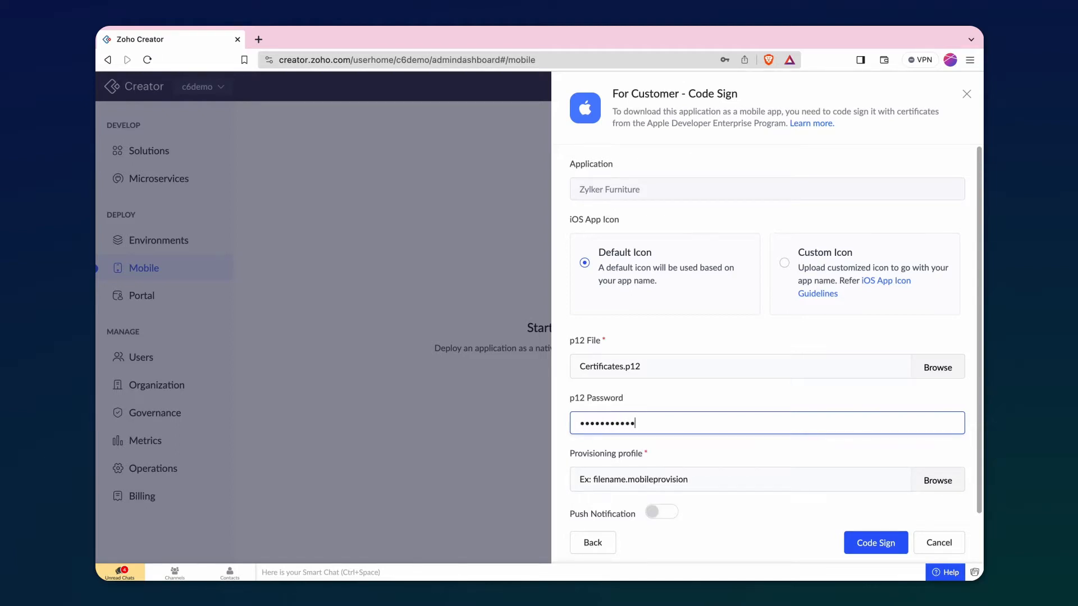
{"action": "left_click", "coordinate": [937, 481]}
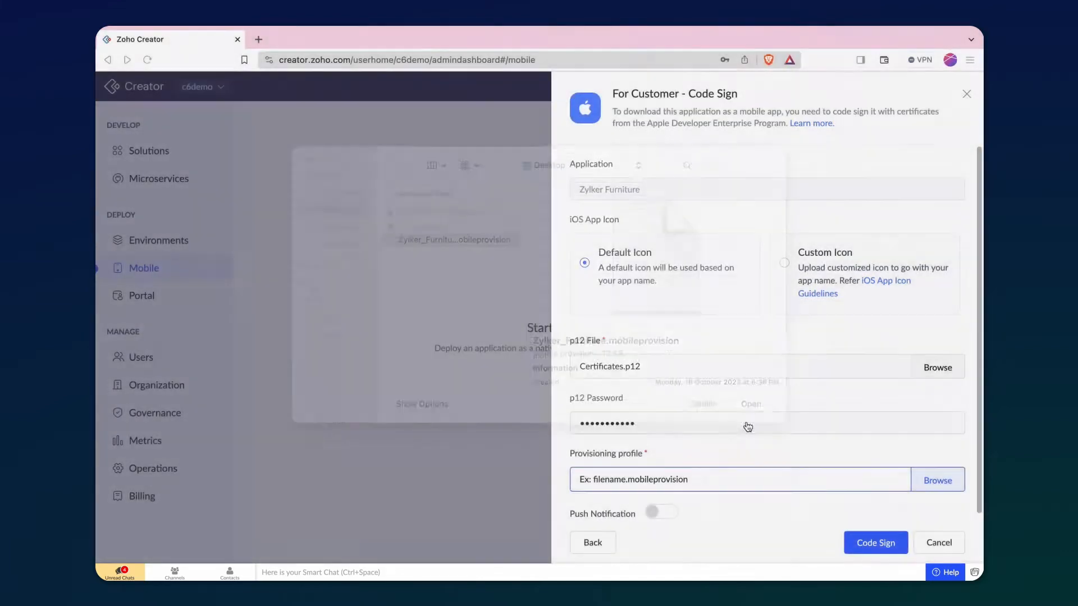
- Enable push notifications using ApplePNCertificates.p12 and start code signing the iOS app
{"action": "left_click", "coordinate": [662, 512]}
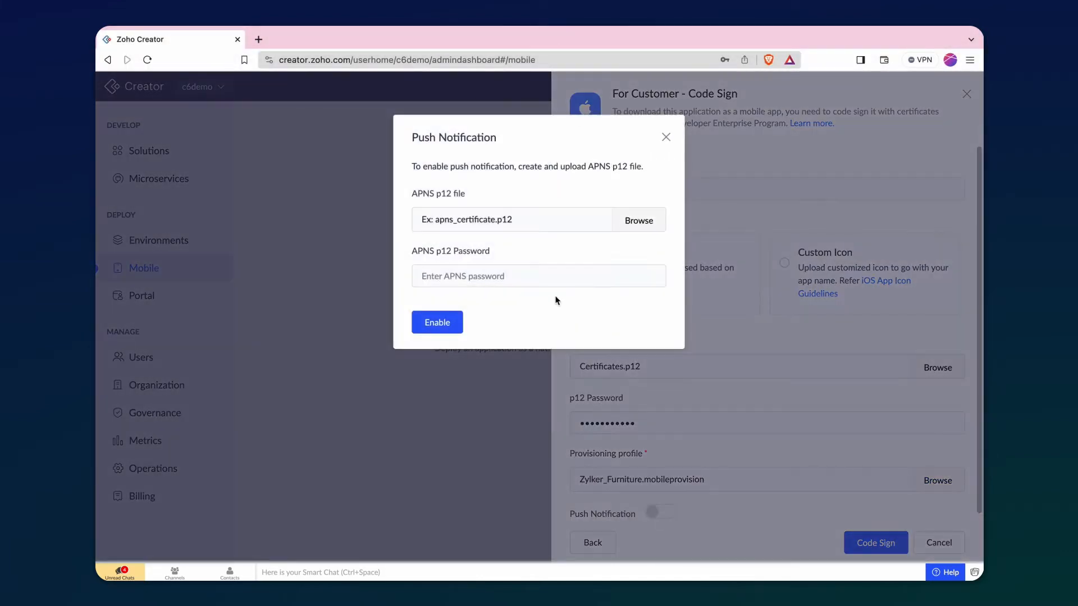
{"action": "left_click", "coordinate": [638, 220]}
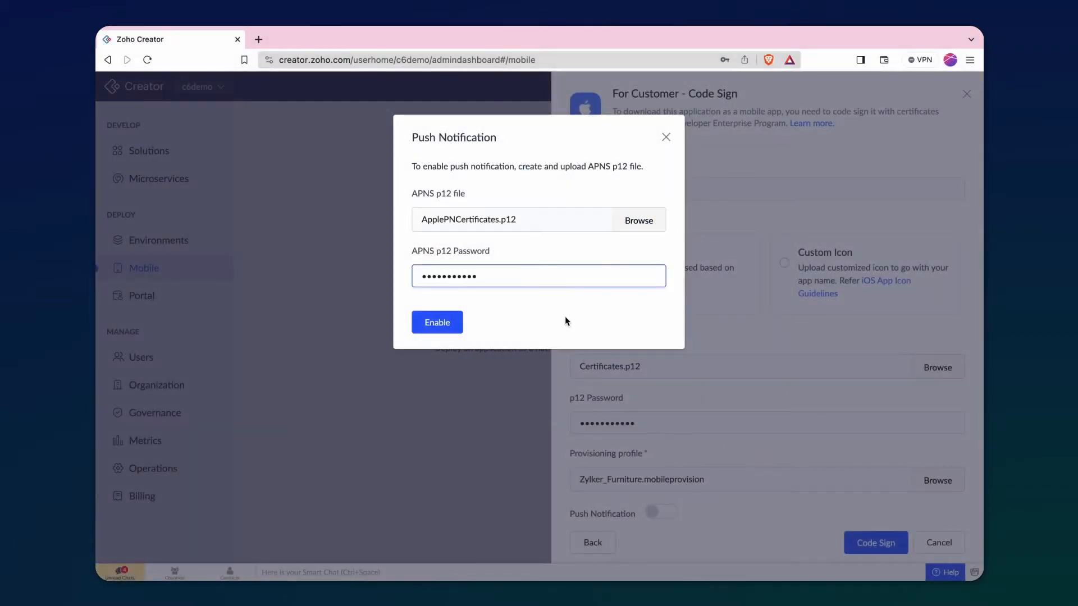
{"action": "left_click", "coordinate": [437, 323]}
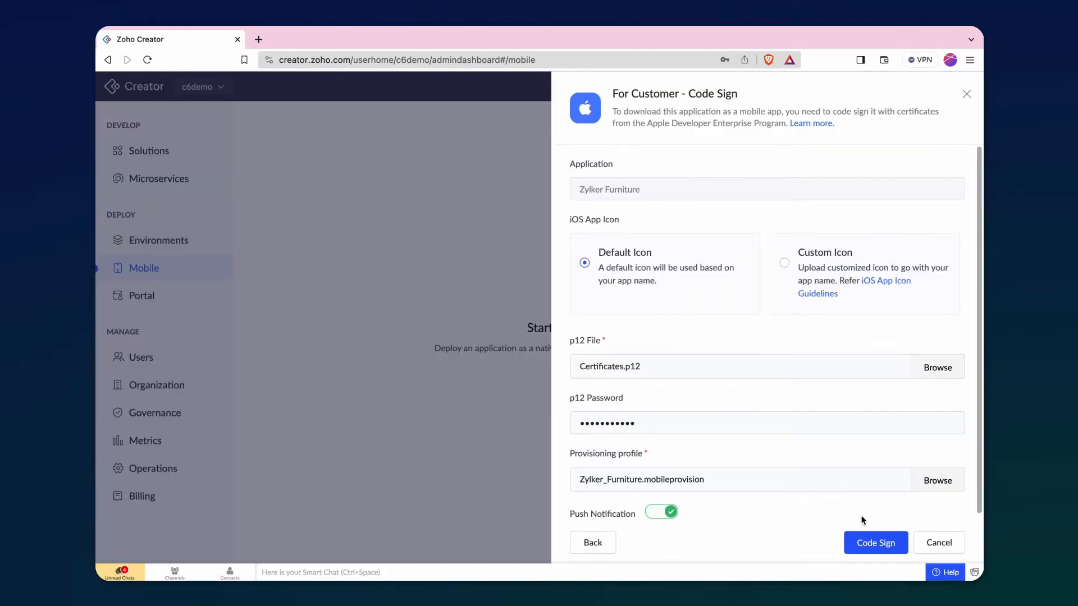
{"action": "left_click", "coordinate": [876, 543]}
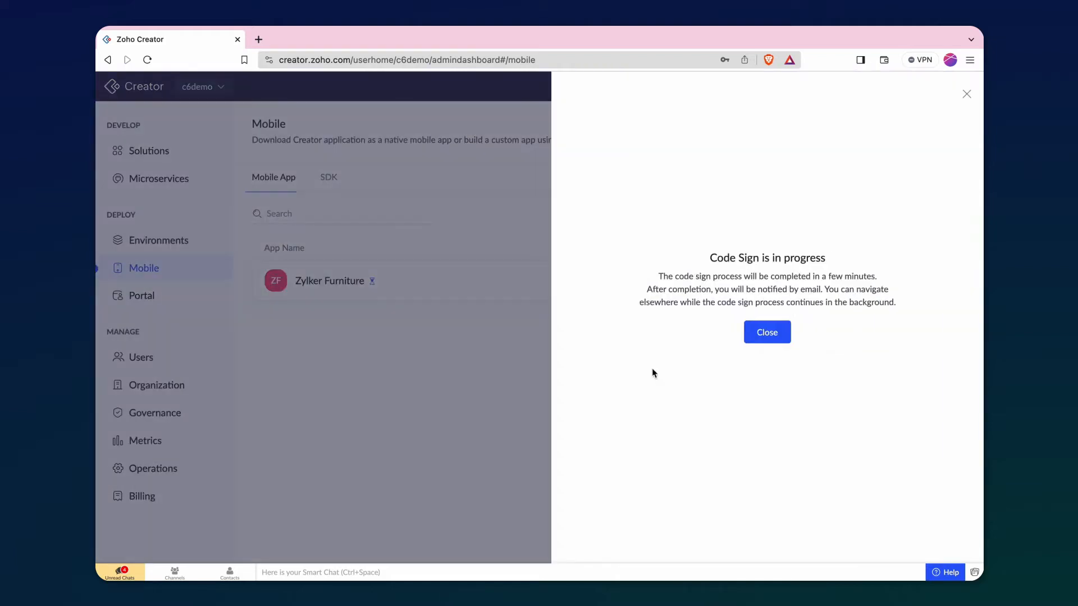
- Dismiss the progress notice and download the signed Zylker Furniture IPA from its signing details
{"action": "left_click", "coordinate": [767, 333]}
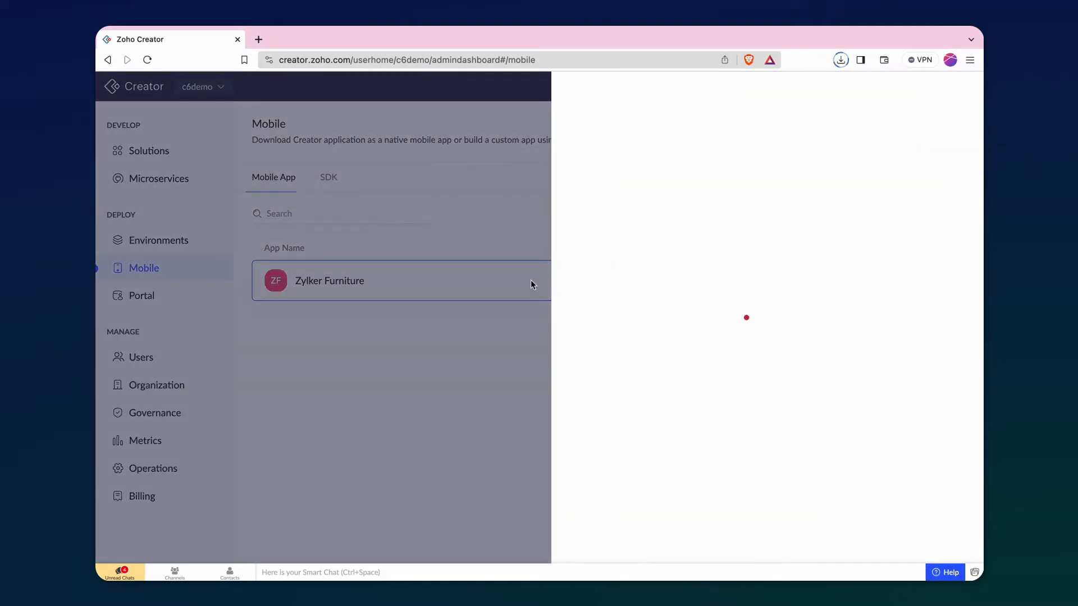
{"action": "left_click", "coordinate": [351, 281]}
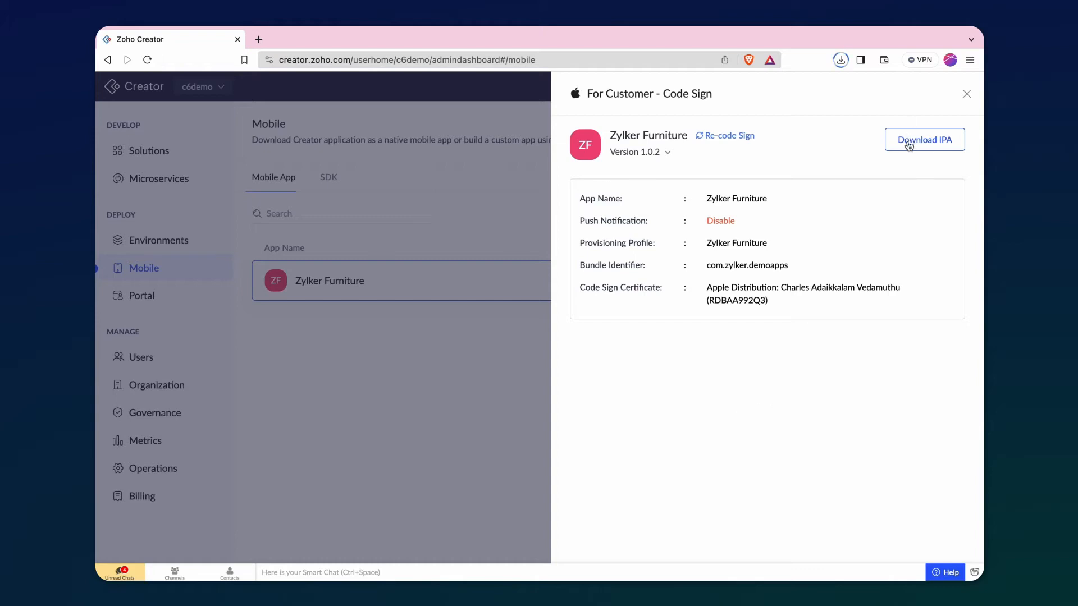
{"action": "left_click", "coordinate": [926, 139]}
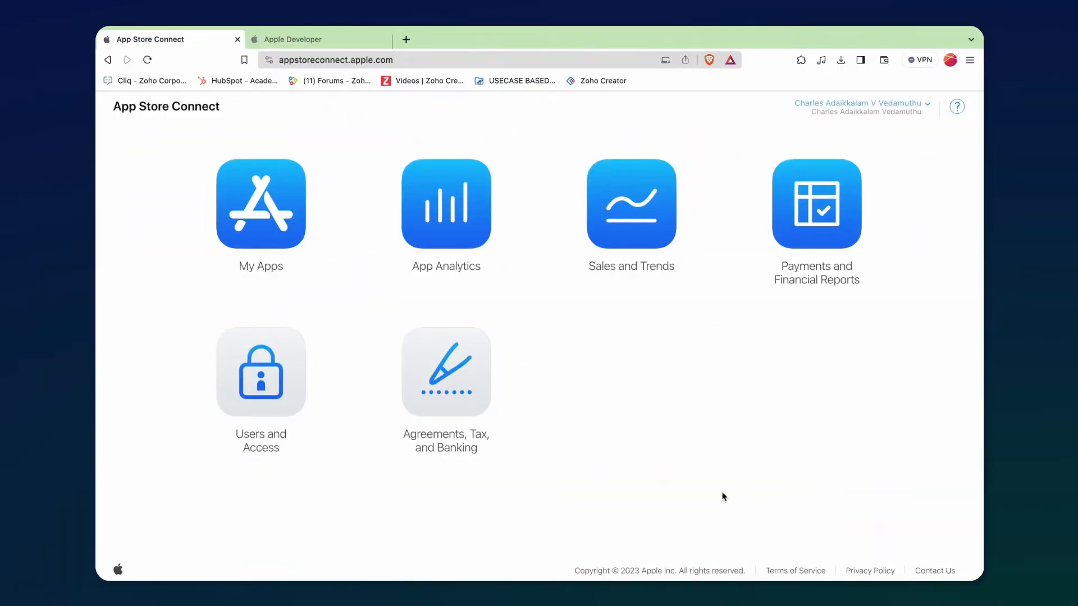
{"action": "mouse_move", "coordinate": [365, 270]}
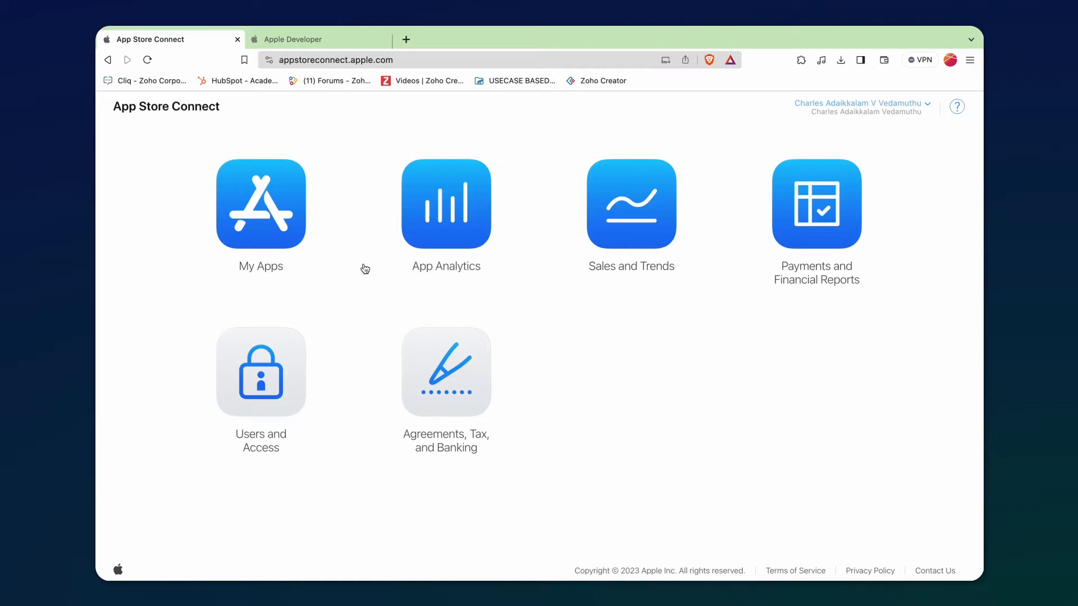
- Go to My Apps and bring up the menu for adding a new app
{"action": "left_click", "coordinate": [260, 204]}
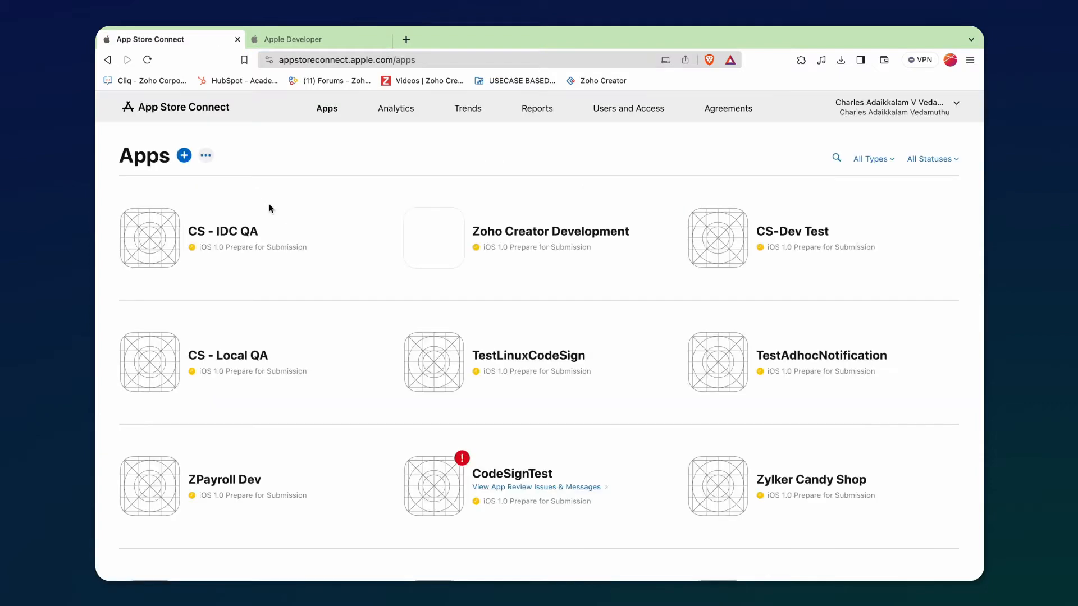
{"action": "left_click", "coordinate": [184, 155]}
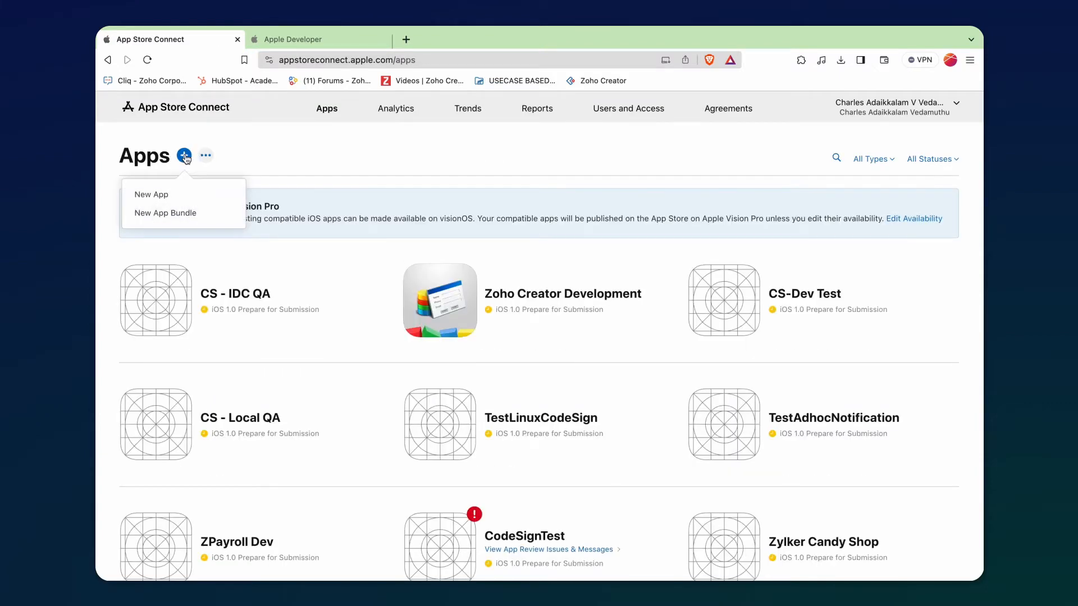
- Create the iOS app Zylker Furniture with bundle ID com.zylker.demoapps, SKU zylkerfurniturudemo and Full Access
{"action": "left_click", "coordinate": [151, 196]}
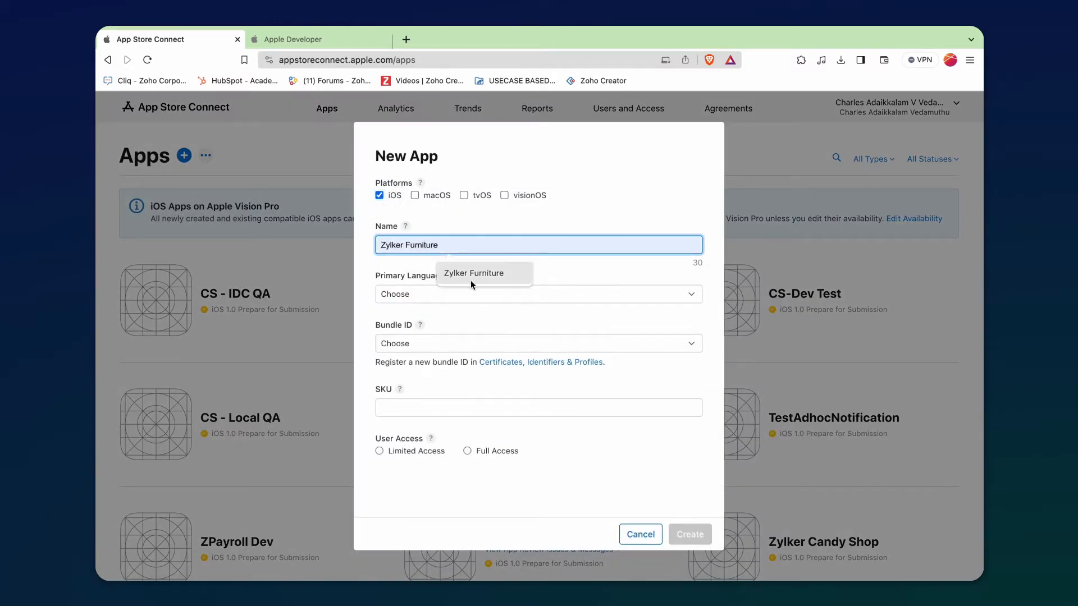
{"action": "left_click", "coordinate": [539, 295]}
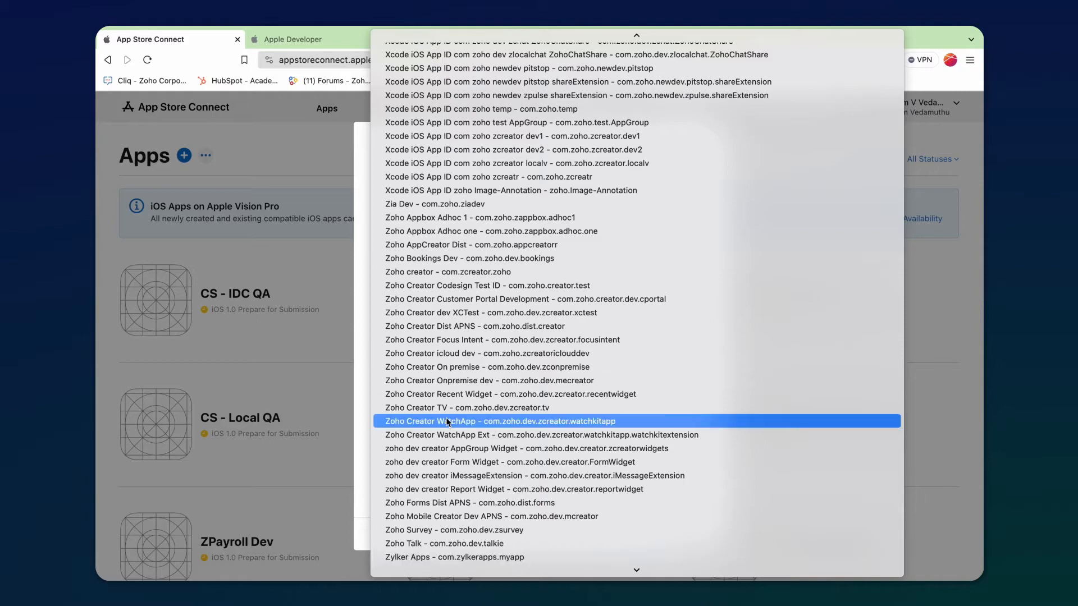
{"action": "scroll", "scroll_direction": "down", "scroll_amount": 3}
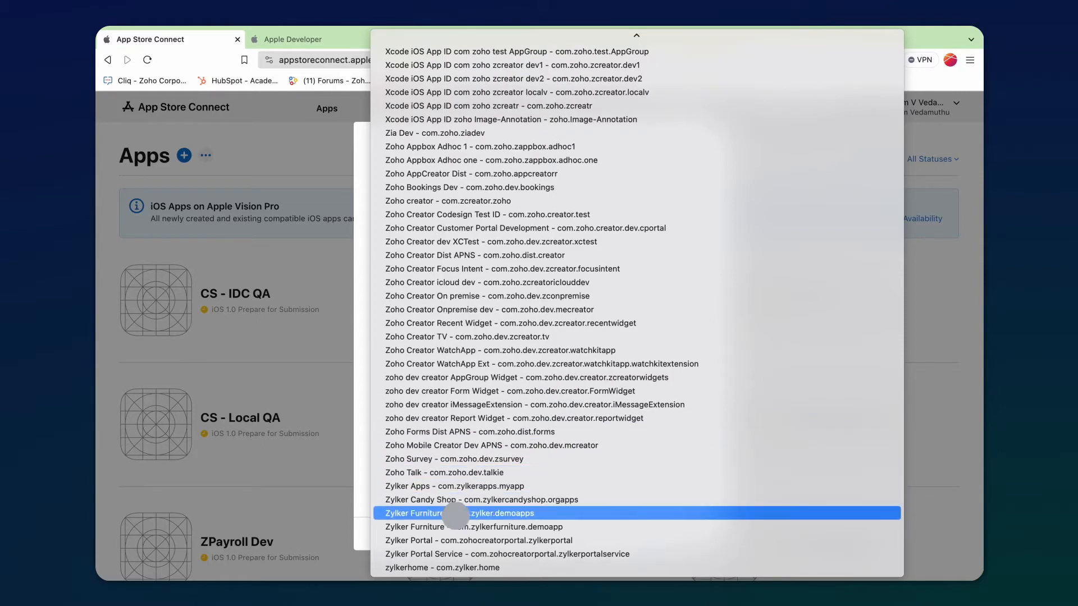
{"action": "left_click", "coordinate": [458, 513]}
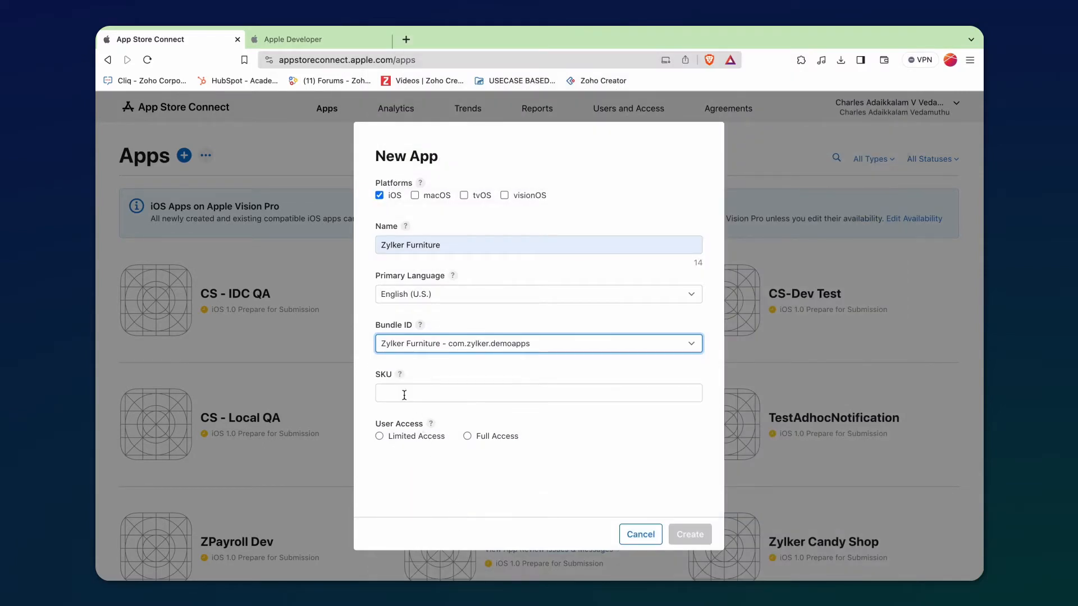
{"action": "type", "text": "zylkerfurn"}
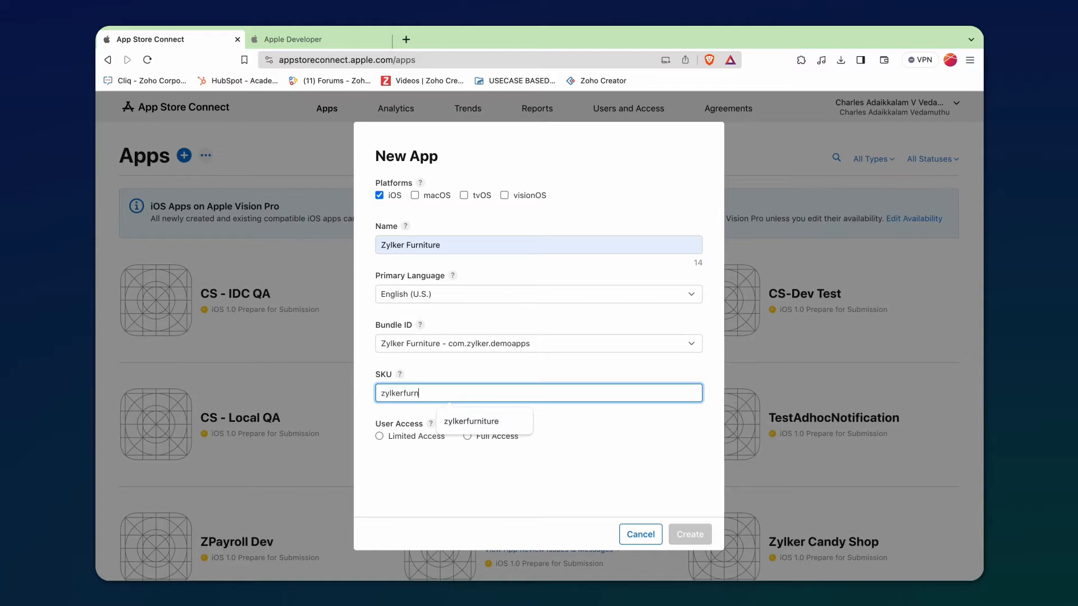
{"action": "type", "text": "zylkerfurnitured"}
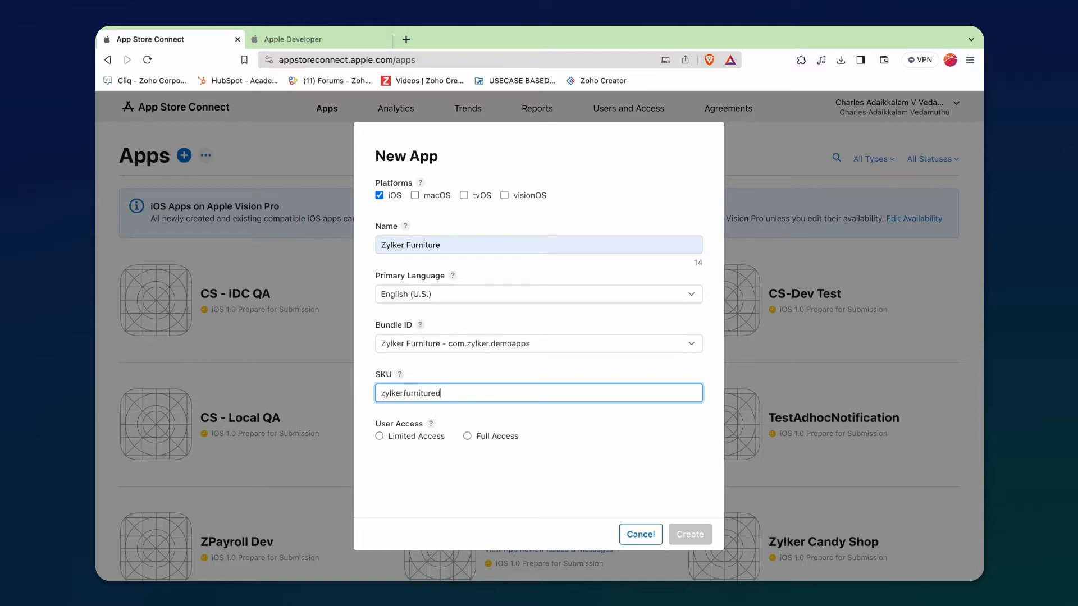
{"action": "left_click", "coordinate": [467, 436]}
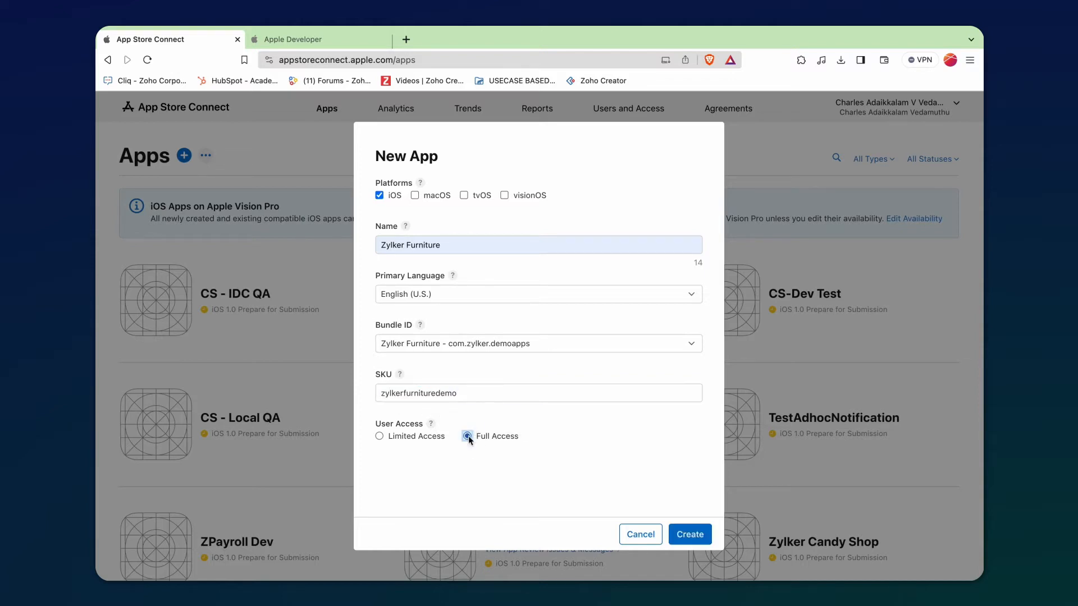
{"action": "left_click", "coordinate": [689, 534]}
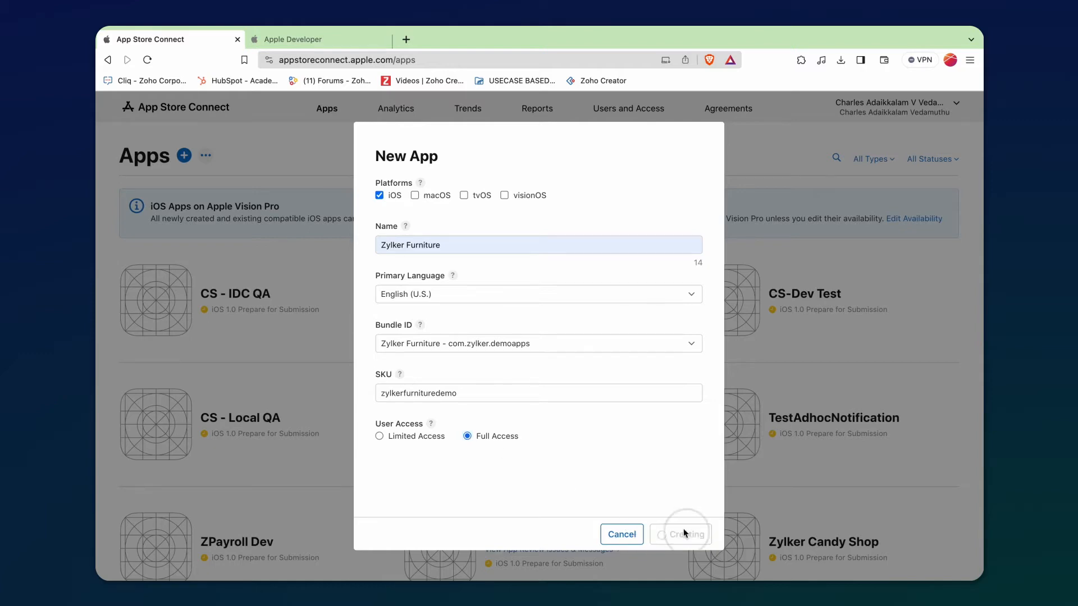
{"action": "left_click", "coordinate": [684, 534]}
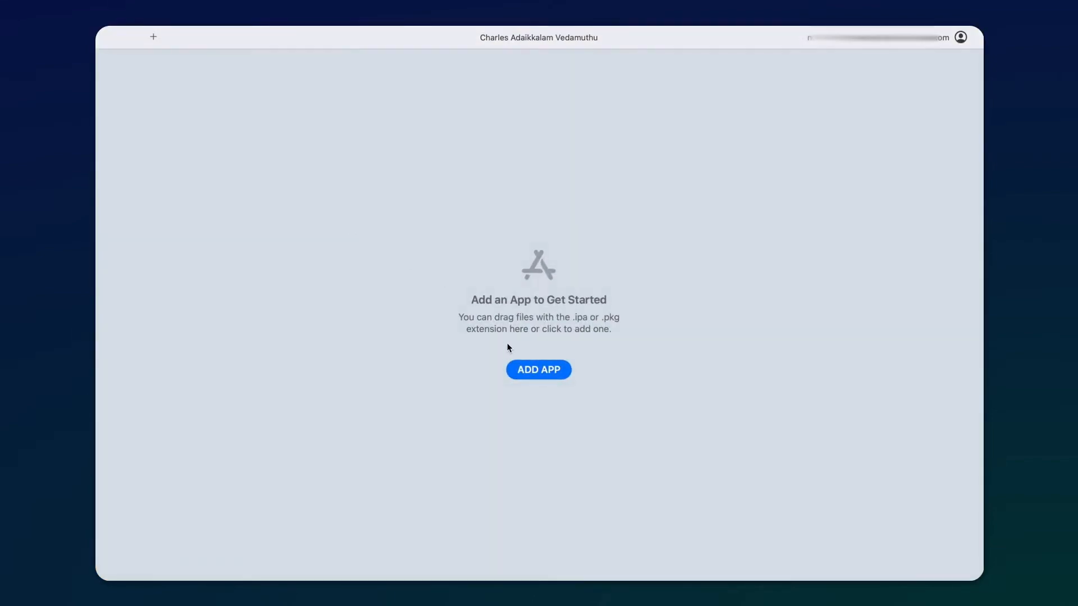
- Add the Zylker Furniture .ipa package, deliver it to App Store Connect and view the delivery log
{"action": "left_click", "coordinate": [539, 370]}
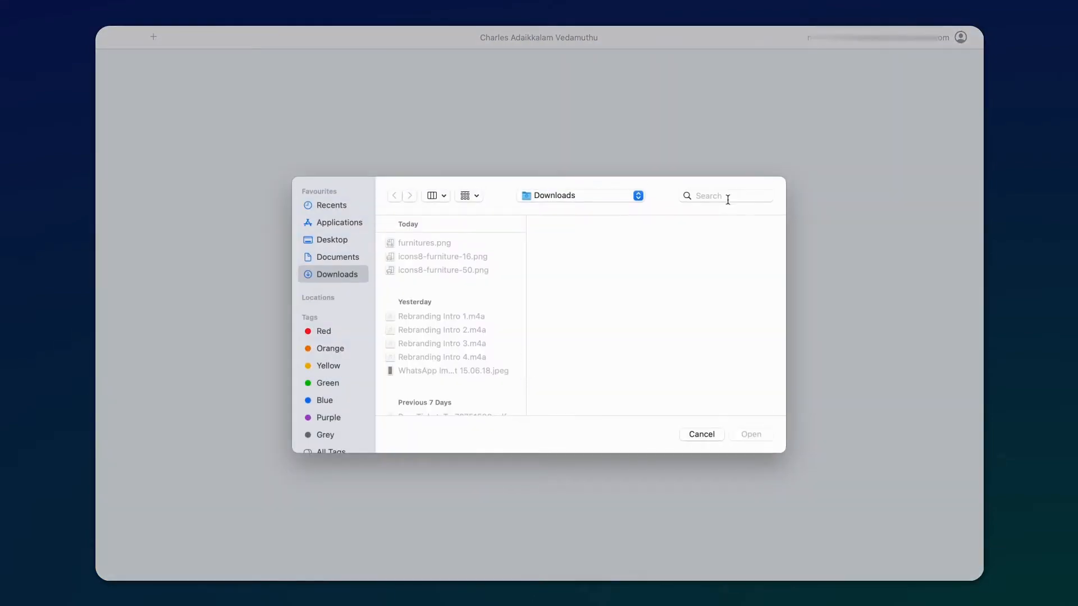
{"action": "type", "text": ".ipa"}
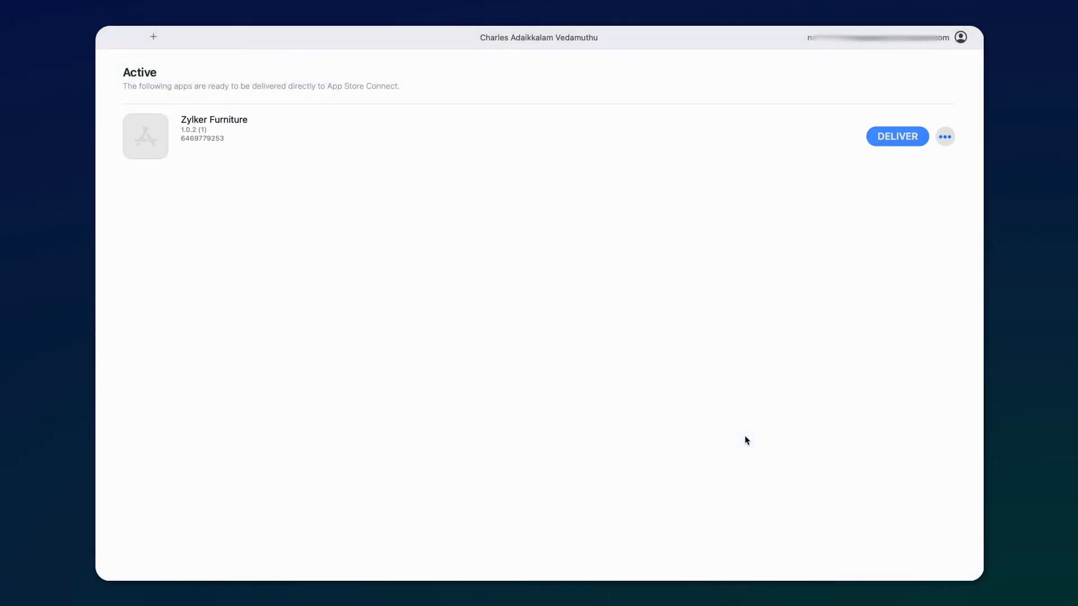
{"action": "left_click", "coordinate": [897, 135]}
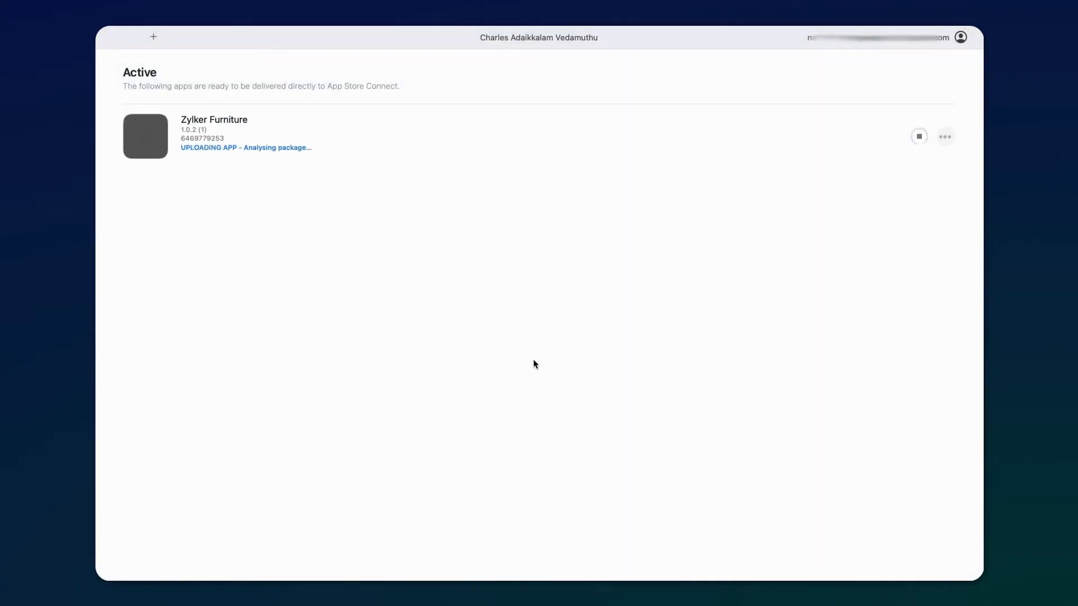
{"action": "left_click", "coordinate": [919, 136]}
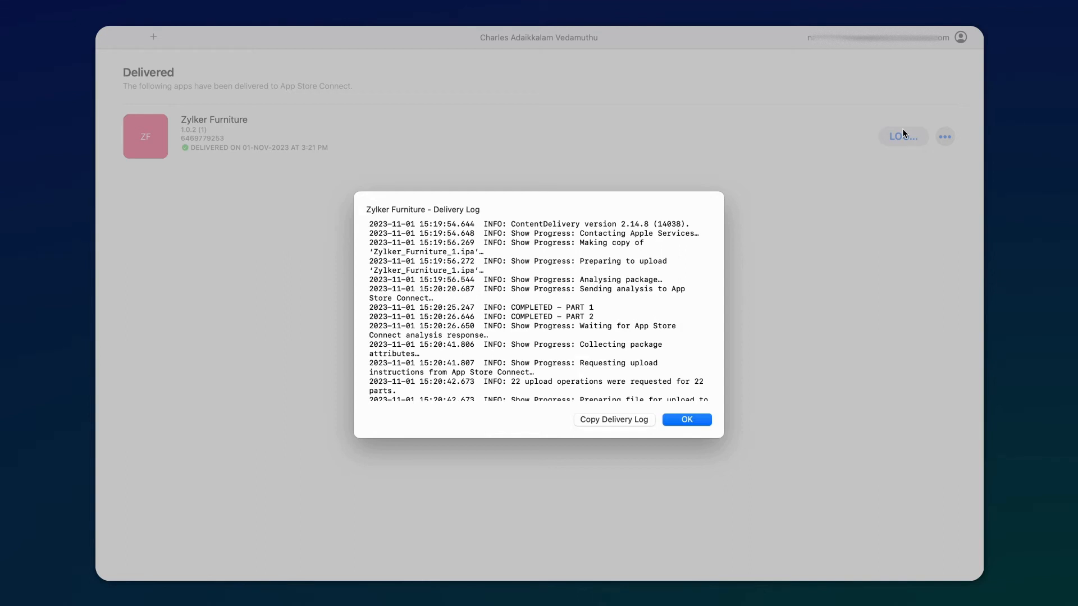
{"action": "mouse_move", "coordinate": [882, 146]}
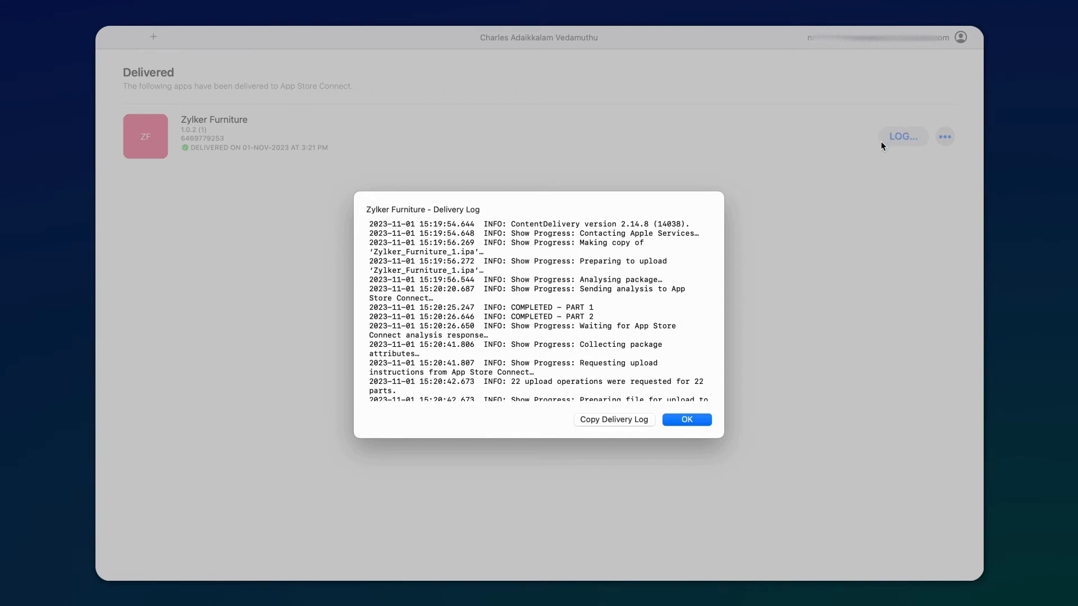
- Create the internal testing group 'Zylker Furniture' and add one team member as a tester
{"action": "left_click", "coordinate": [687, 420]}
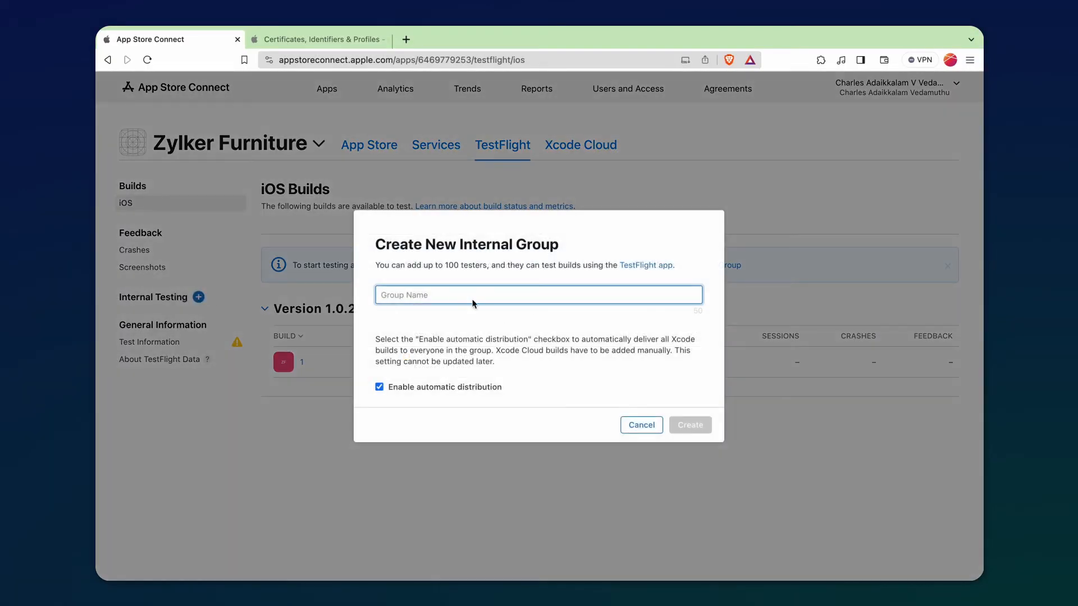
{"action": "type", "text": "Zylker Furniture"}
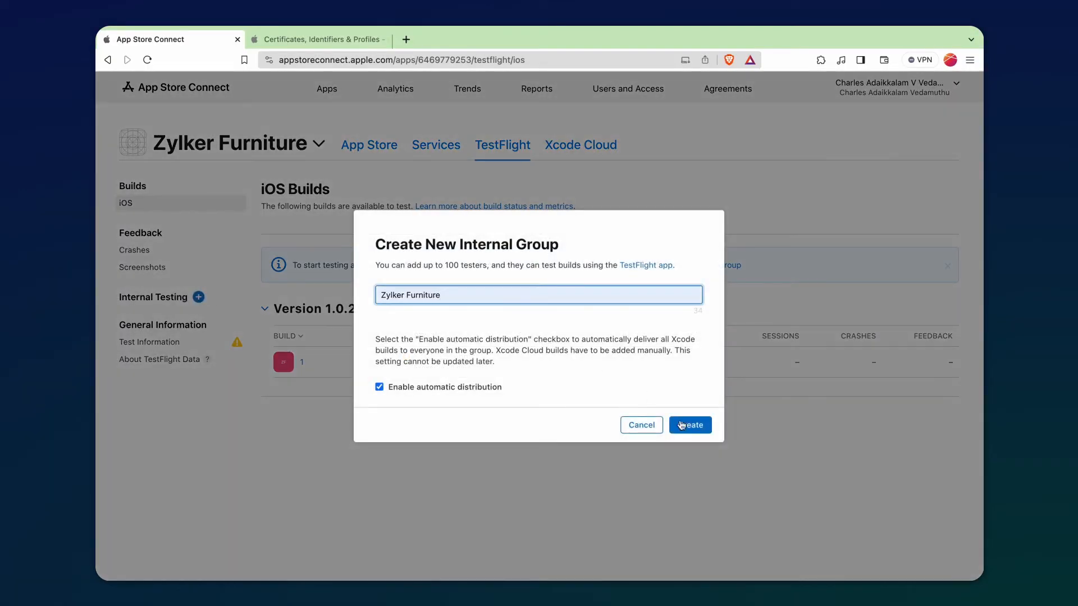
{"action": "left_click", "coordinate": [690, 424]}
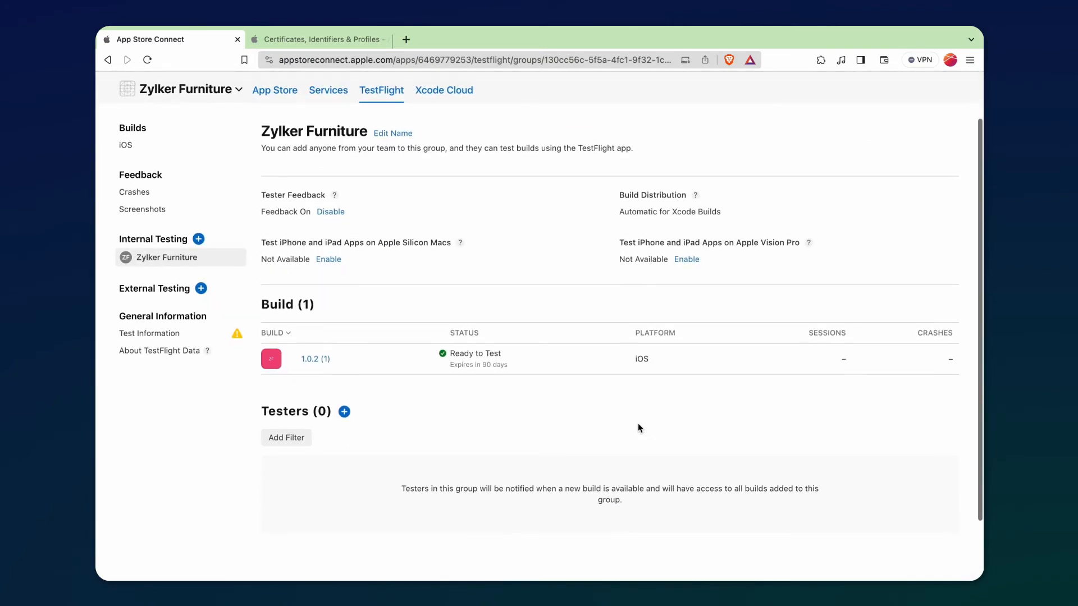
{"action": "left_click", "coordinate": [344, 410]}
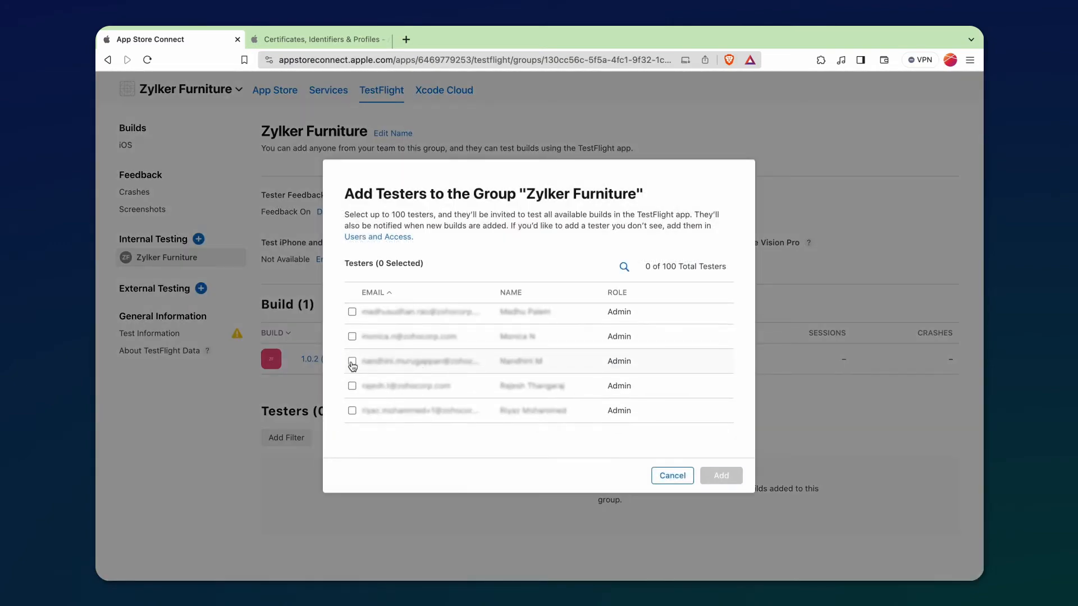
{"action": "left_click", "coordinate": [721, 476]}
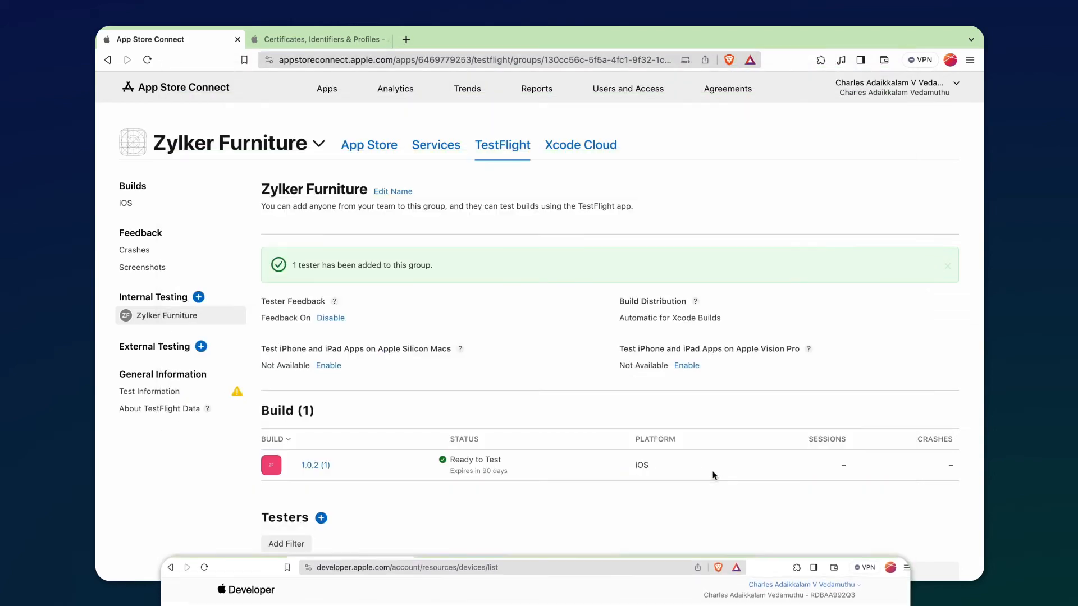
{"action": "scroll", "scroll_direction": "down", "scroll_amount": 3}
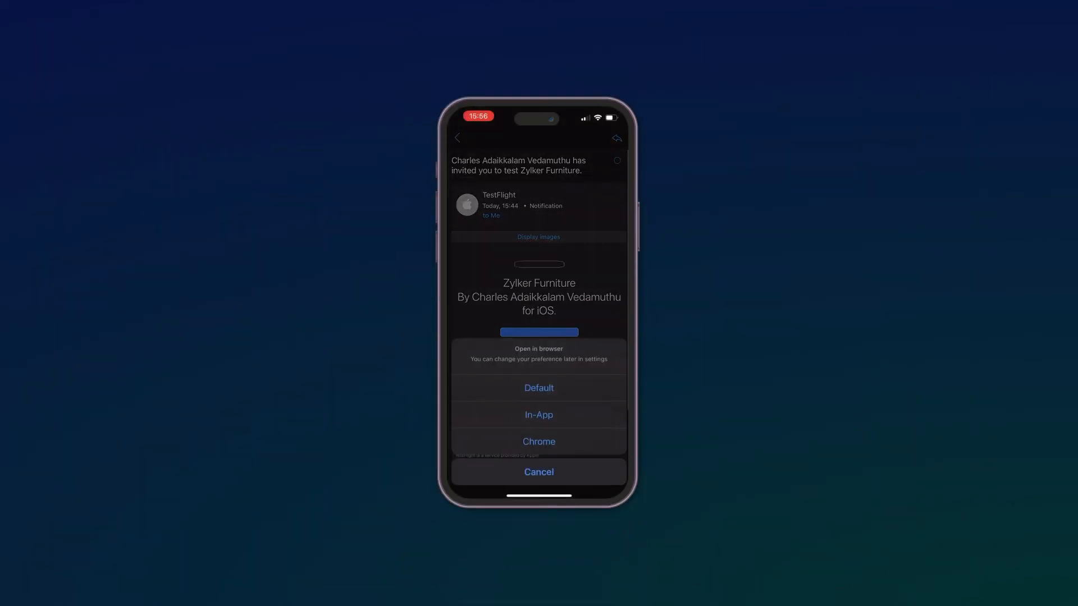
- Redeem and accept the Zylker Furniture TestFlight invite, then proceed through sign-in to the password step
{"action": "left_click", "coordinate": [539, 387]}
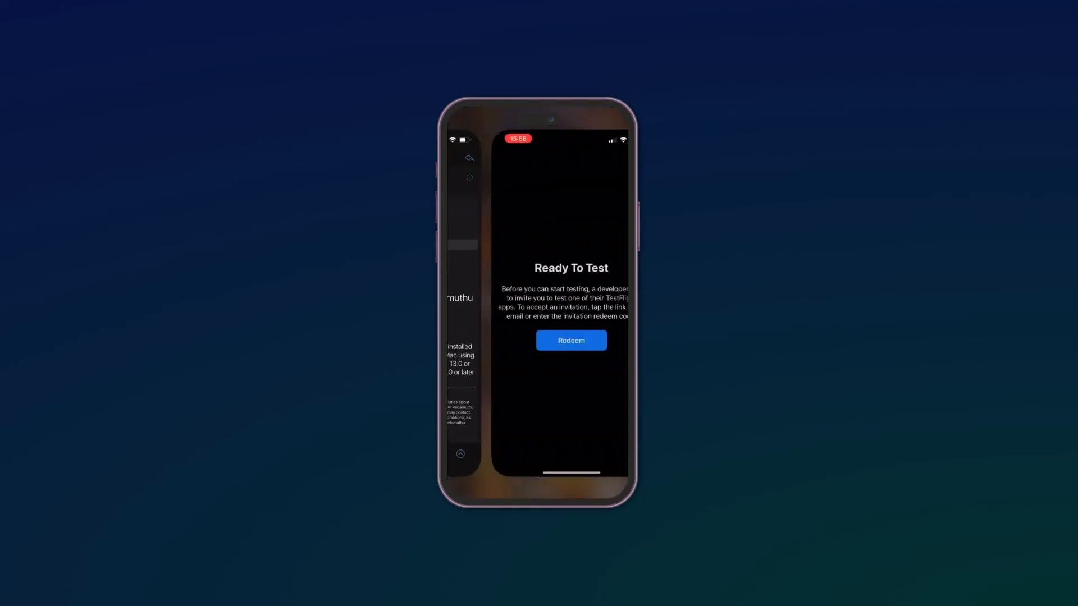
{"action": "left_click", "coordinate": [570, 340]}
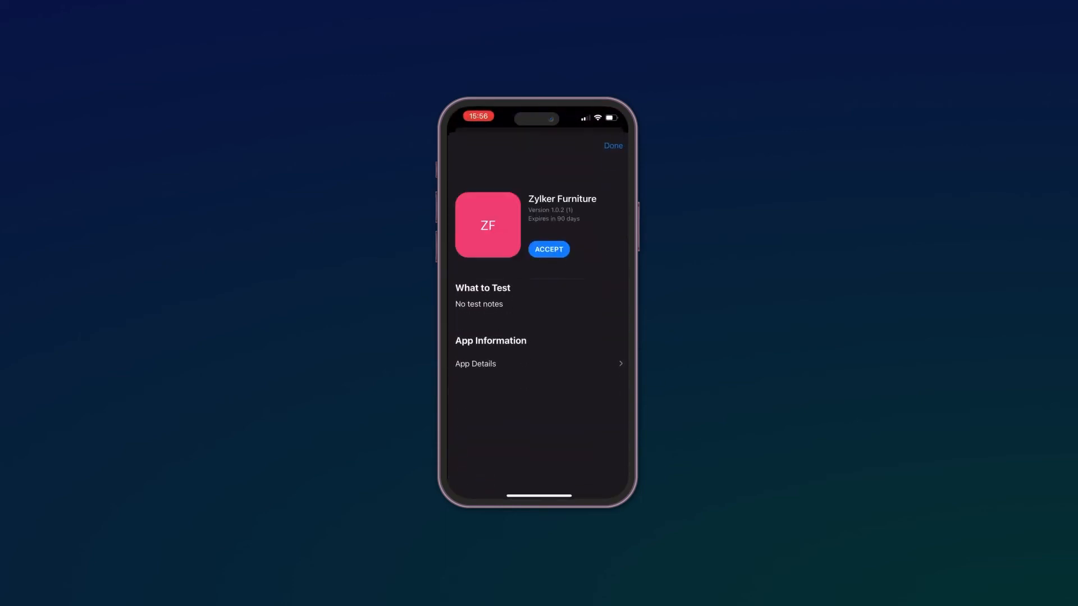
{"action": "left_click", "coordinate": [548, 250]}
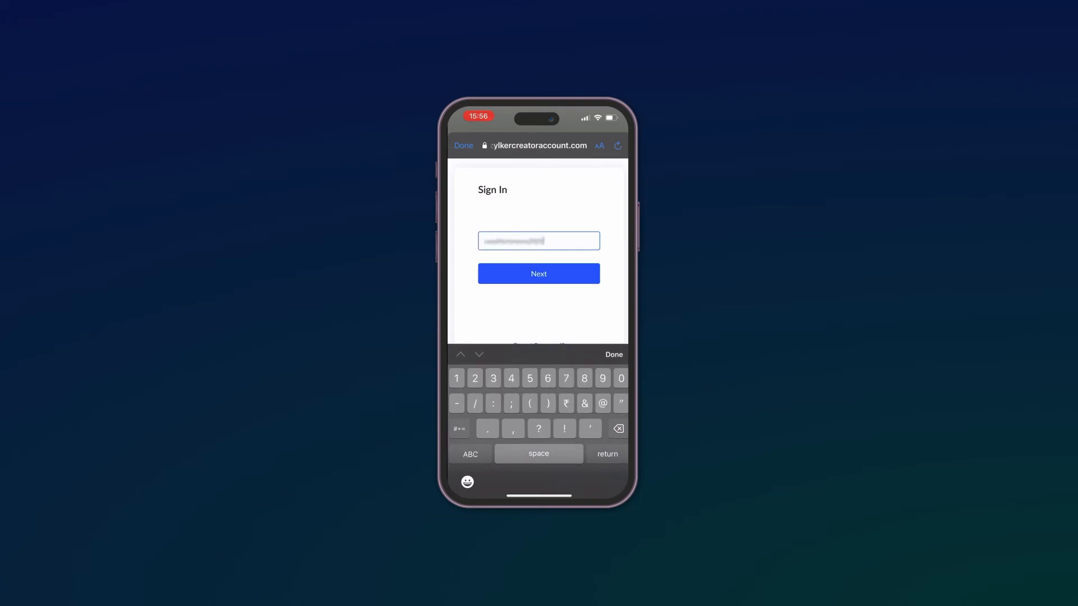
{"action": "left_click", "coordinate": [539, 273]}
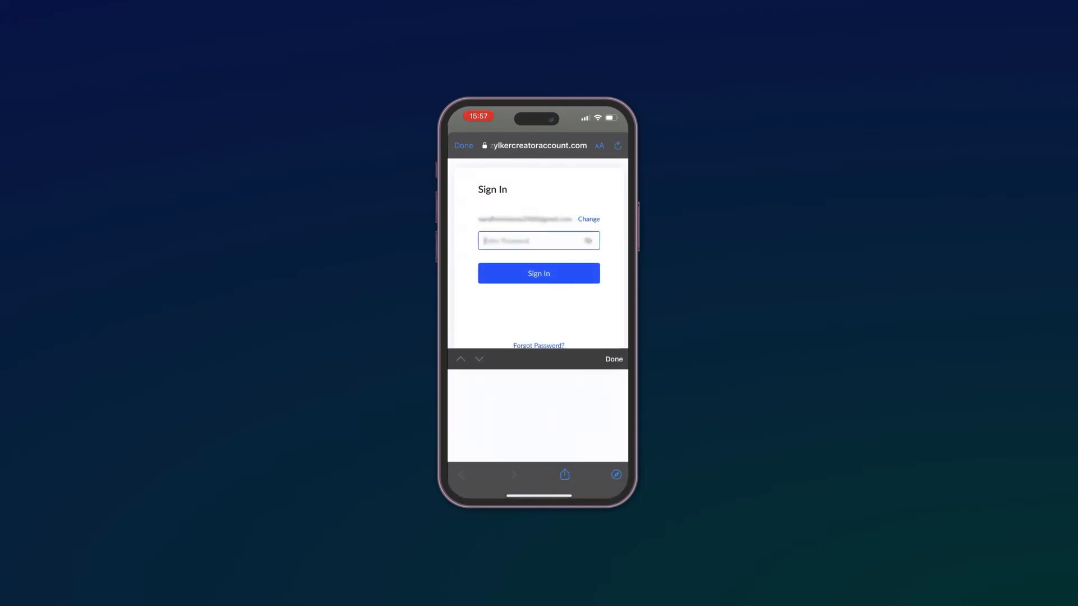
{"action": "left_click", "coordinate": [539, 273]}
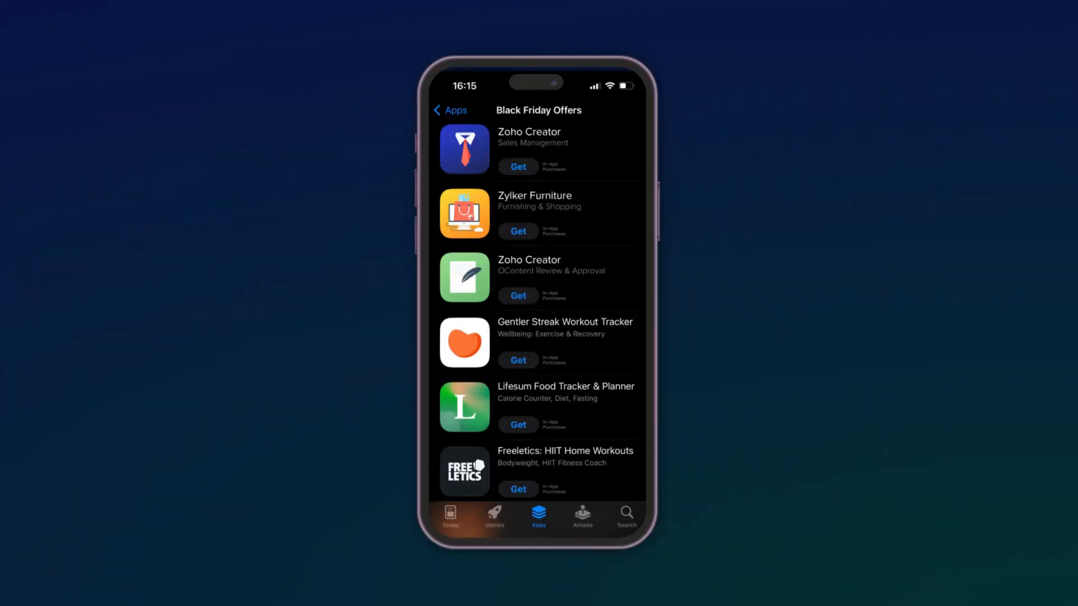
{"action": "left_click", "coordinate": [463, 214]}
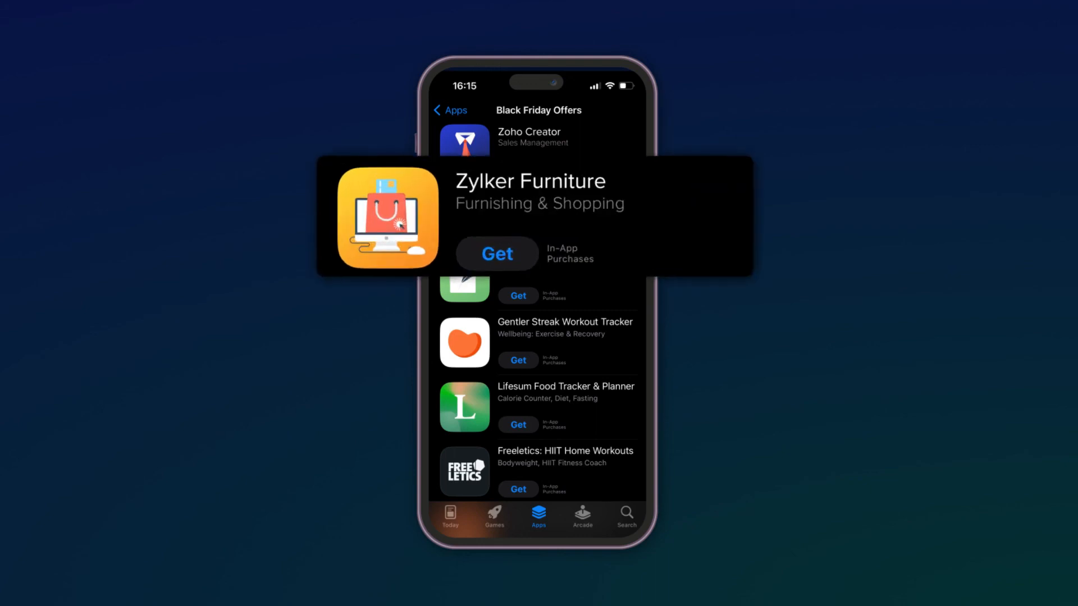
{"action": "left_click", "coordinate": [389, 220]}
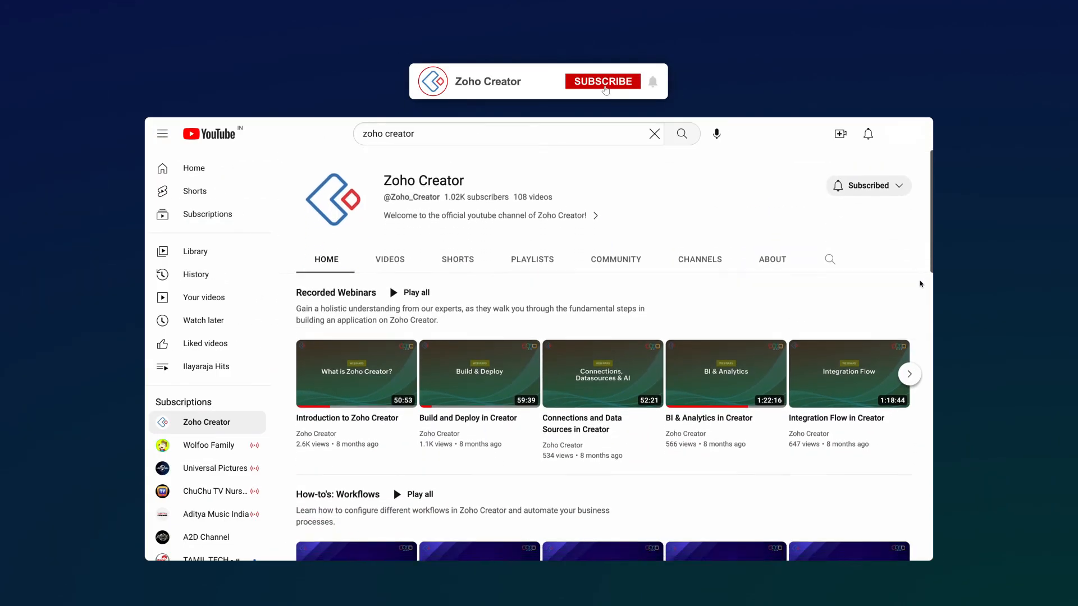
- Subscribe to the Zoho Creator channel and browse its playlists
{"action": "left_click", "coordinate": [602, 81]}
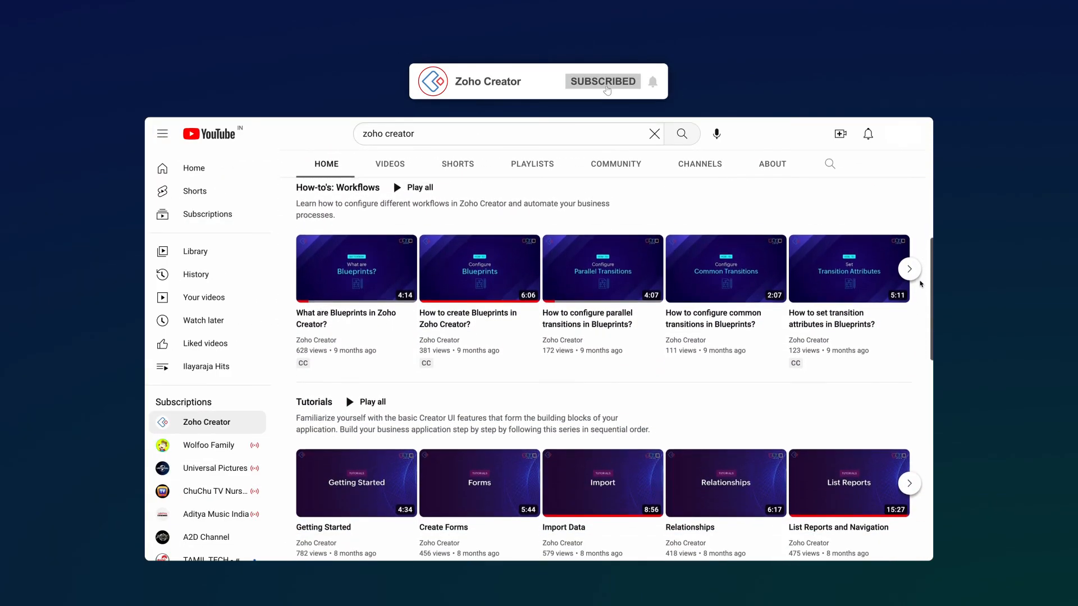
{"action": "scroll", "scroll_direction": "down", "scroll_amount": 3}
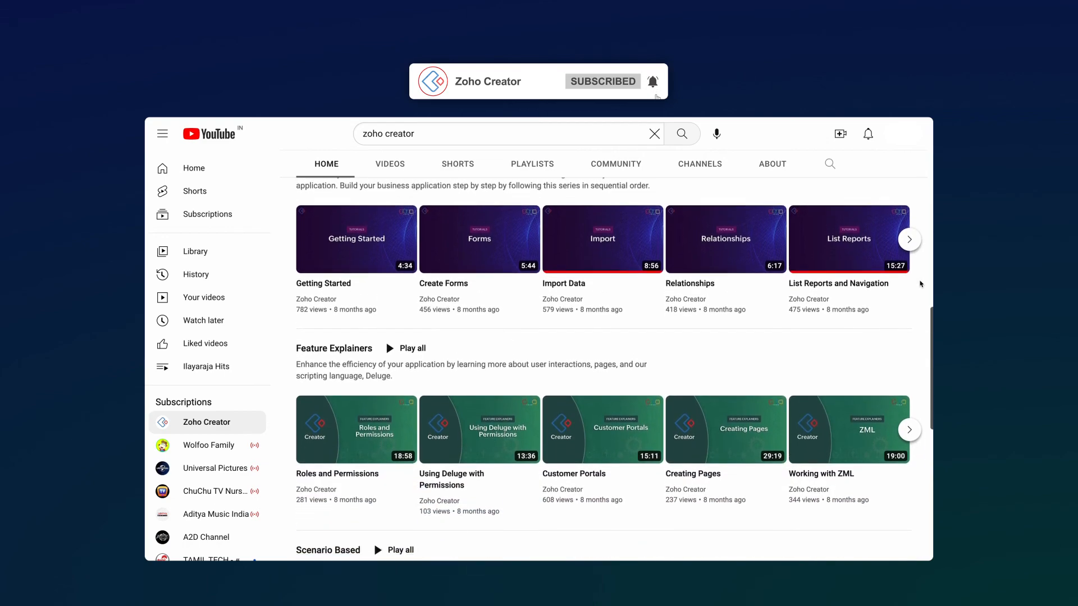
{"action": "scroll", "scroll_direction": "down", "scroll_amount": 3}
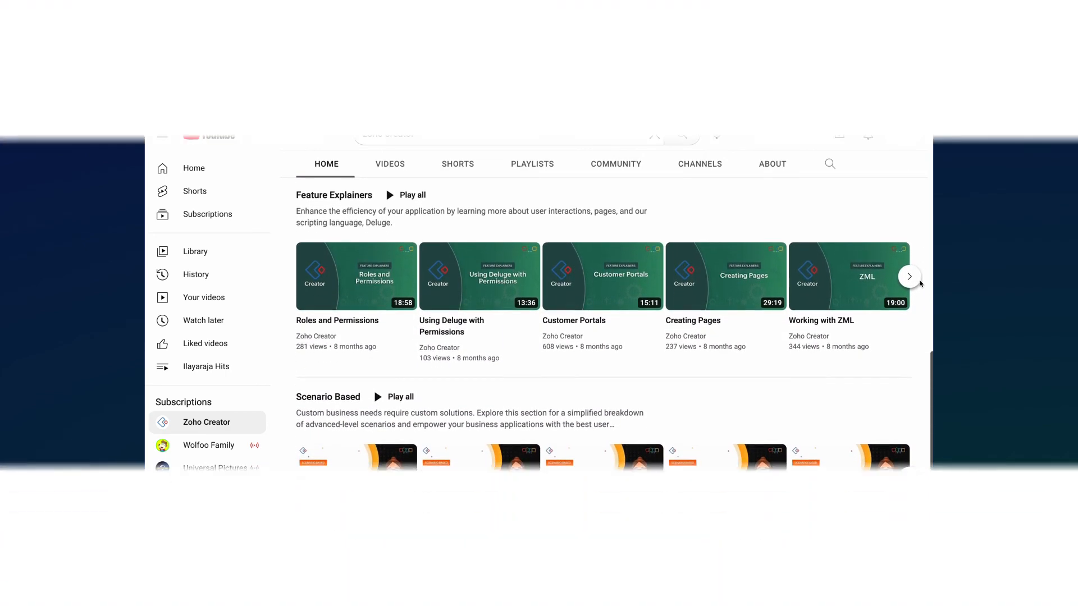